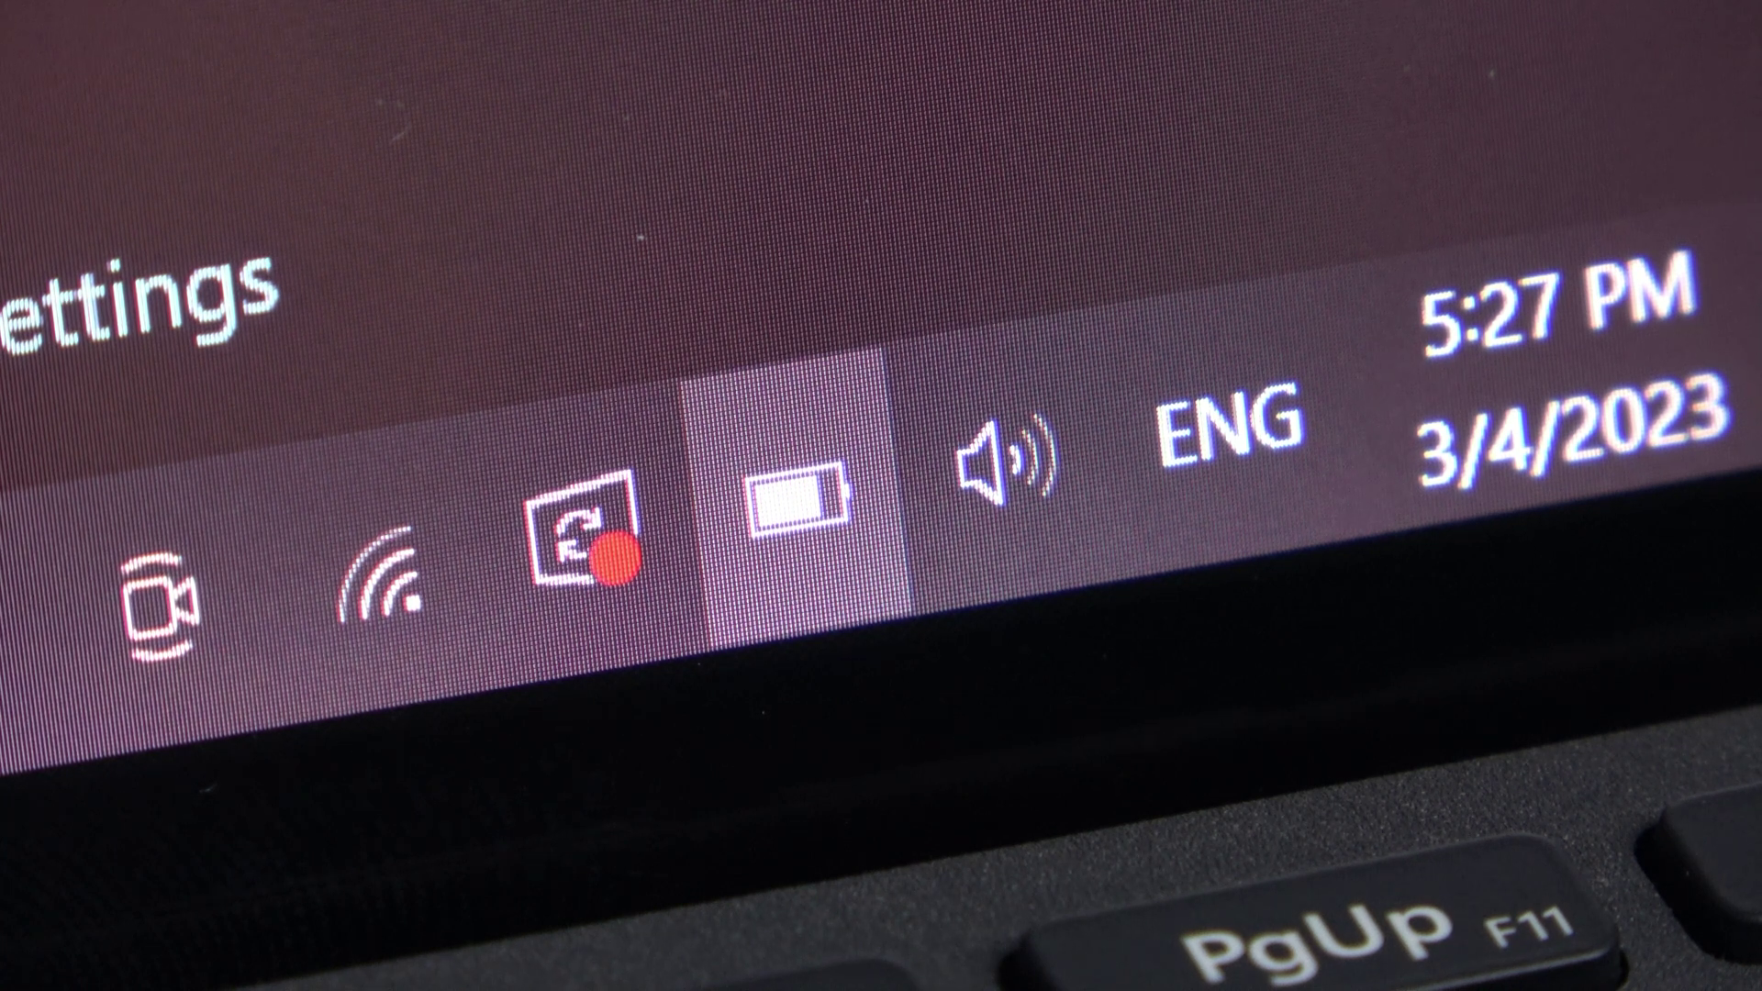
Open the battery flyout showing 78% charge and the power mode set to Best performance.
{"action": "left_click", "coordinate": [798, 517]}
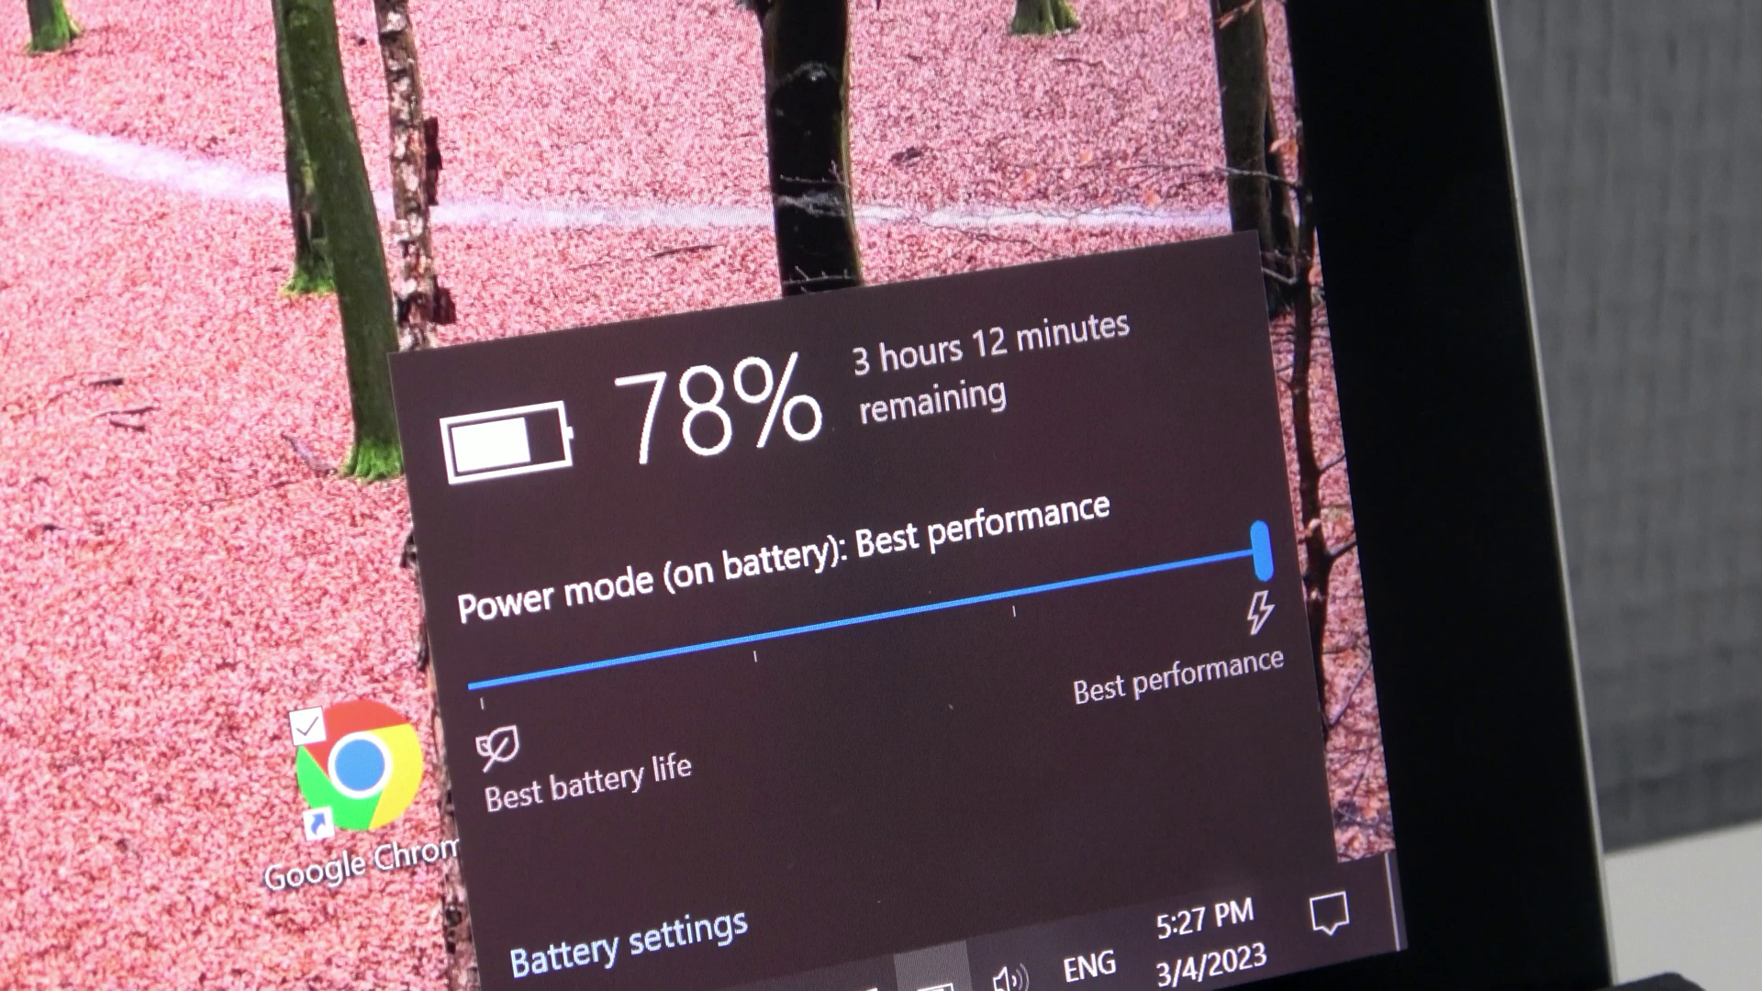